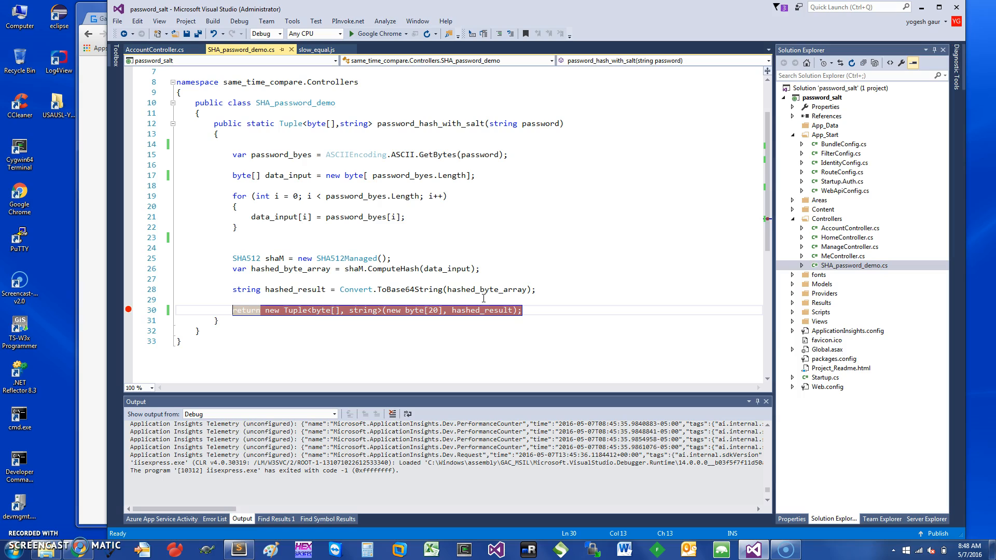
mouse_move(531, 233)
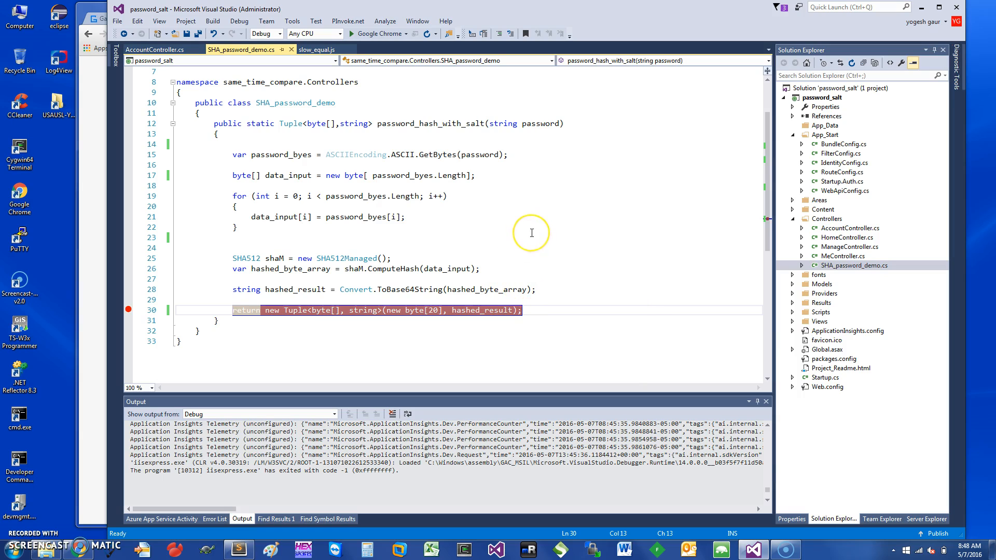
mouse_move(542, 207)
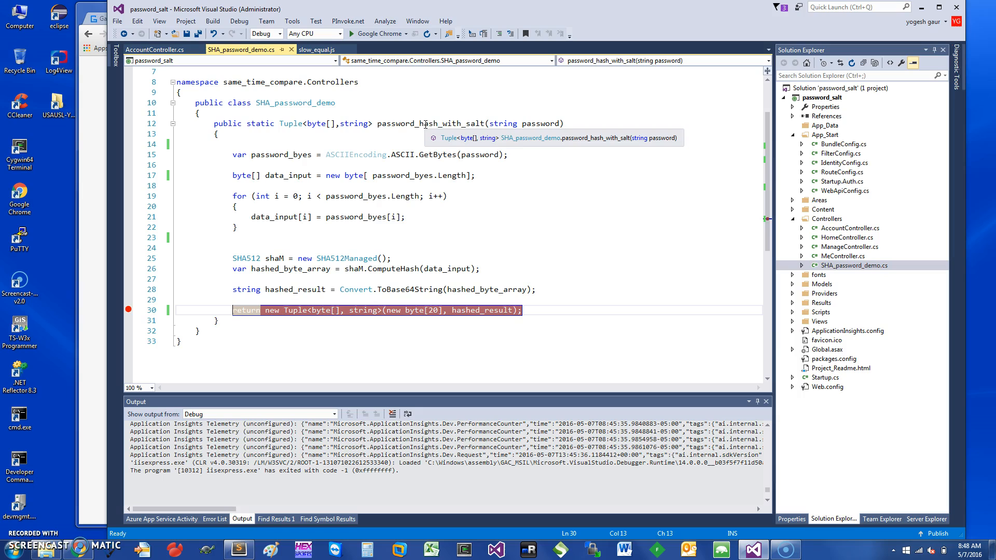
mouse_move(423, 137)
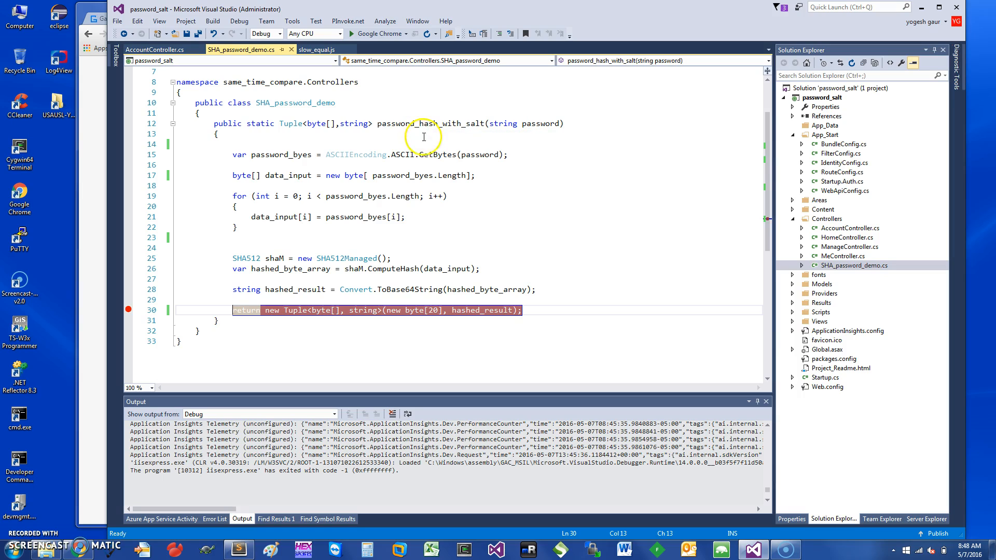
mouse_move(395, 196)
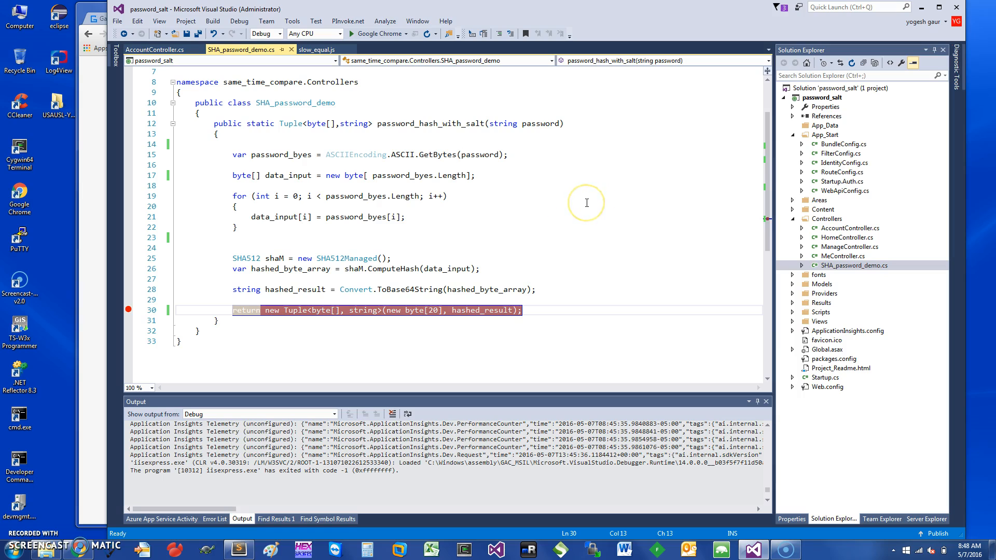
mouse_move(540, 124)
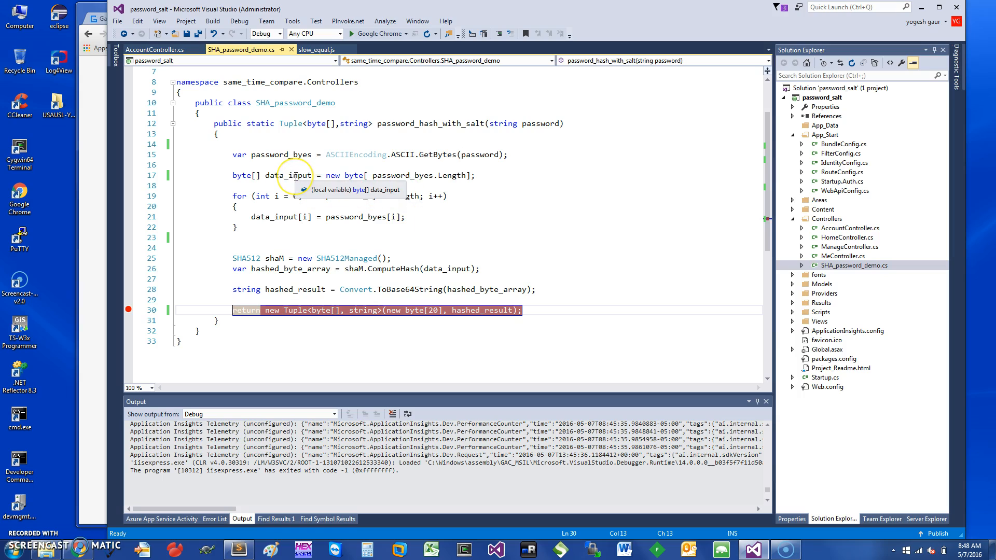
View hashed_result's full Base64 string in the Text Visualizer, then close the viewer.
double_click(287, 175)
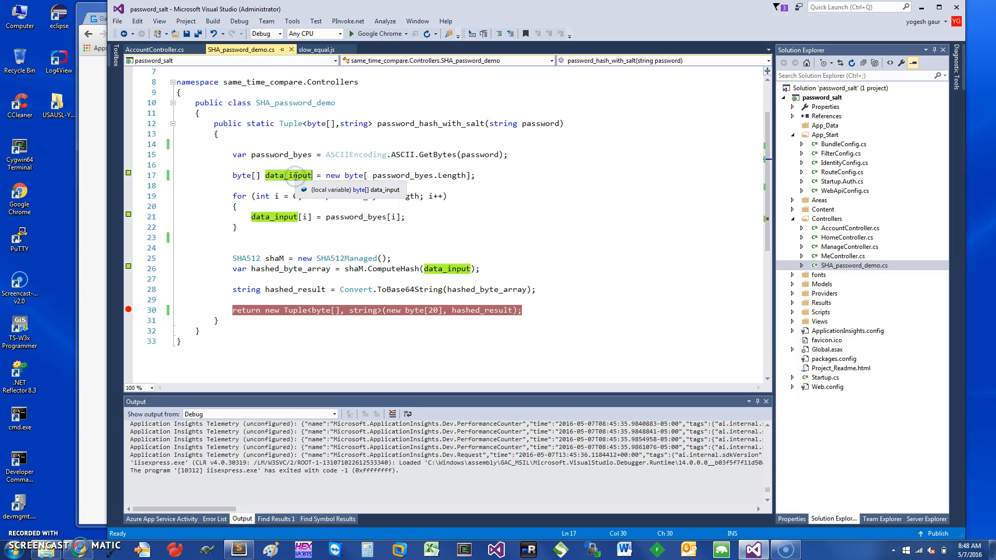
mouse_move(323, 185)
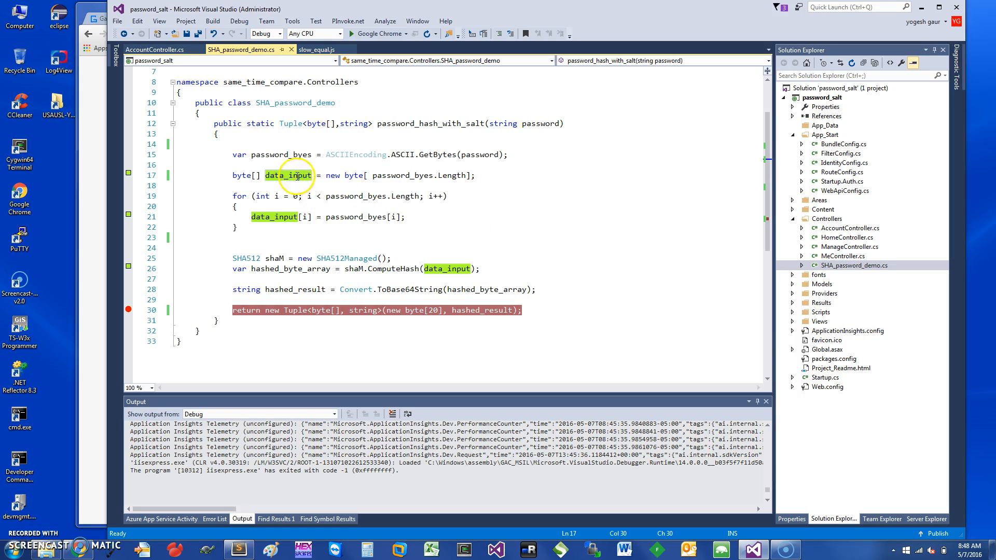
mouse_move(447, 268)
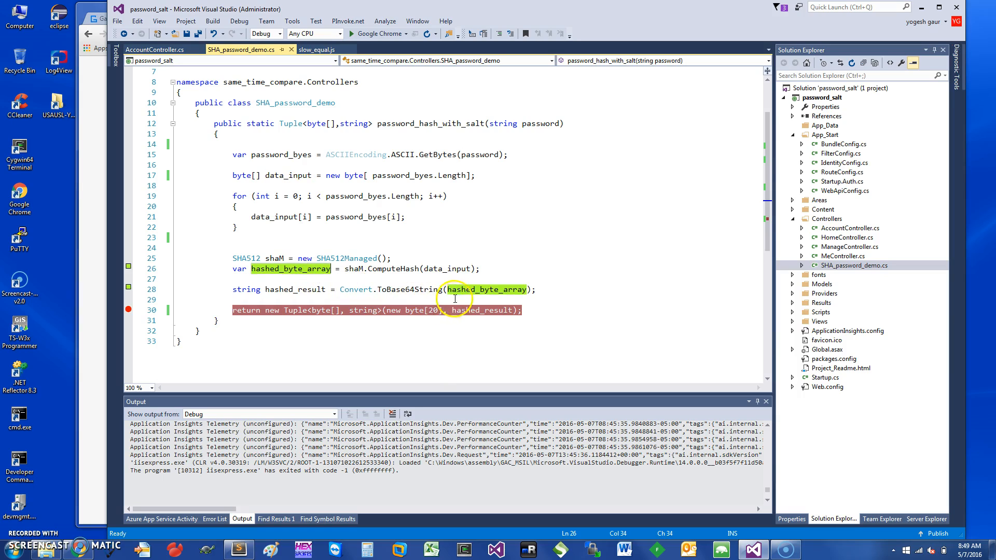
mouse_move(407, 289)
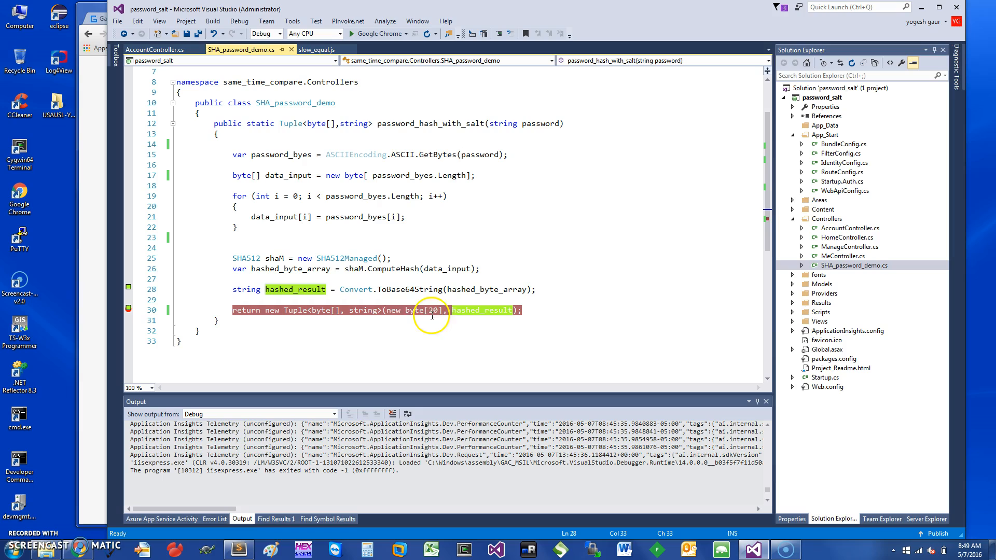
mouse_move(418, 310)
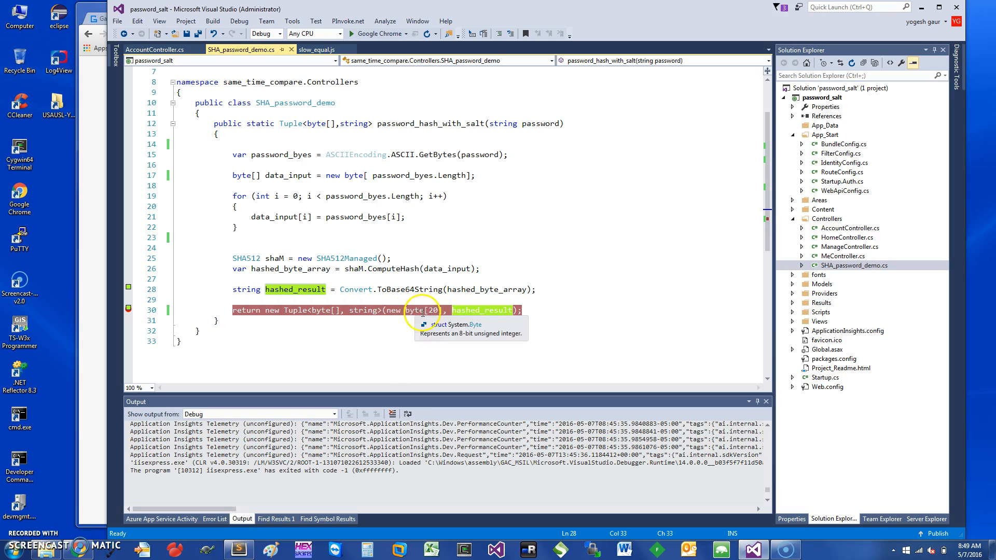
mouse_move(278, 324)
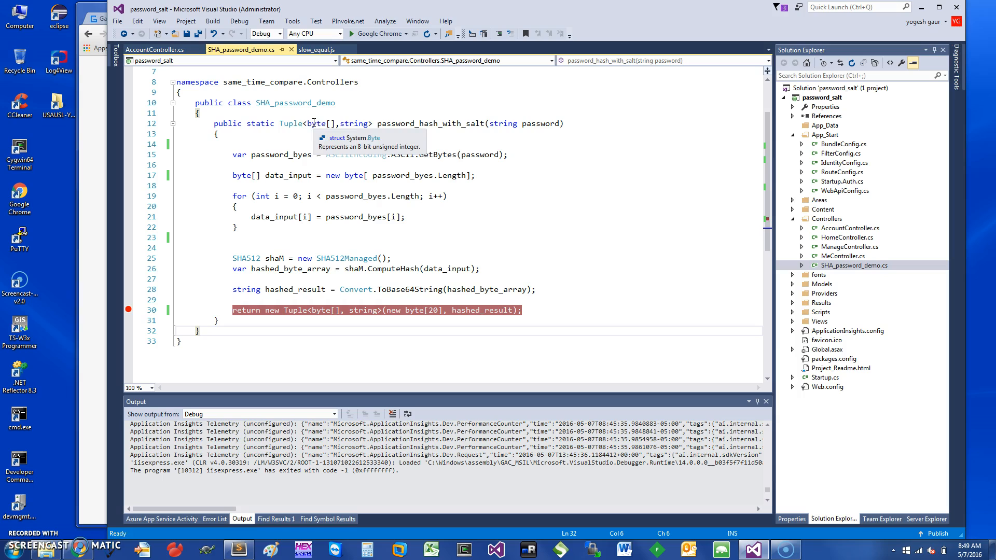
mouse_move(358, 123)
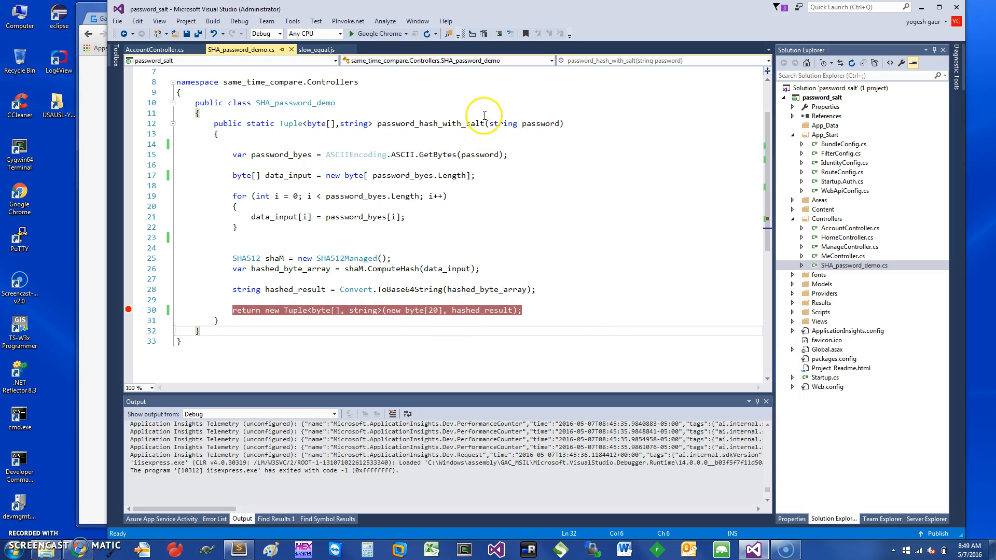
mouse_move(306, 157)
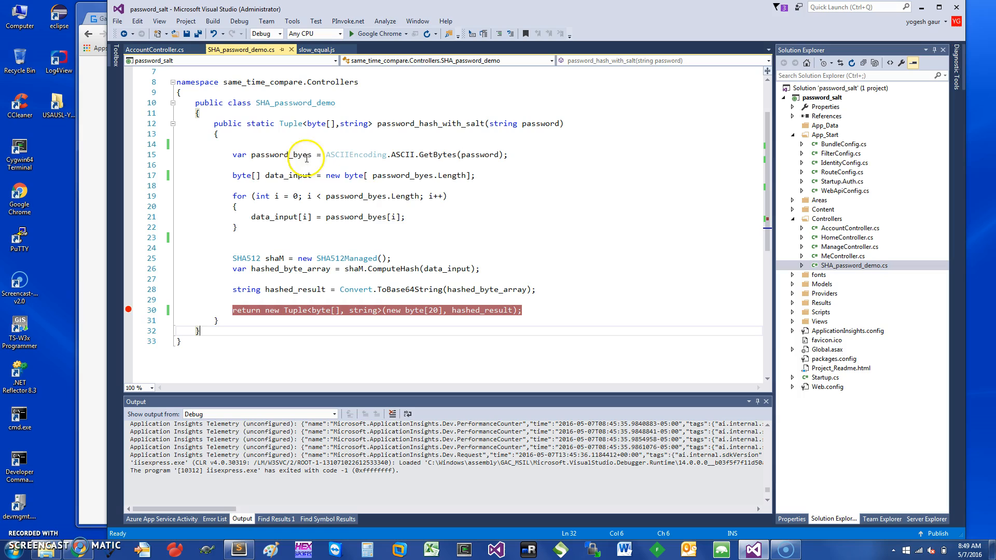
mouse_move(298, 177)
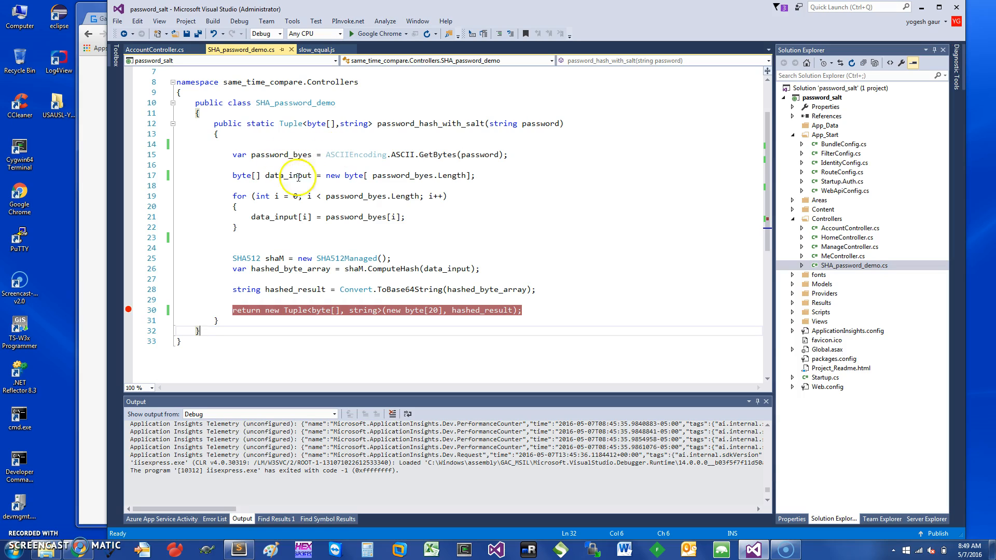
double_click(346, 258)
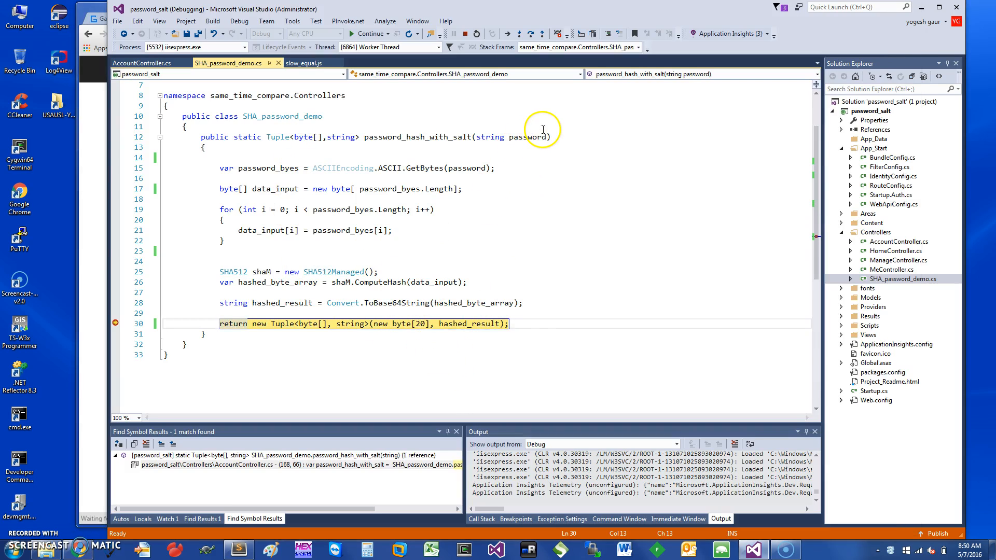
mouse_move(536, 137)
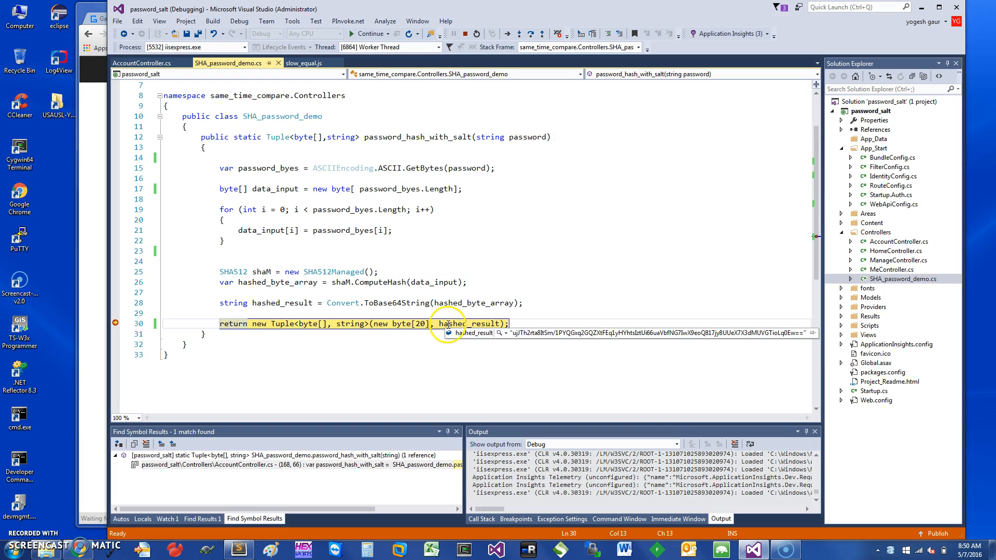
click(506, 332)
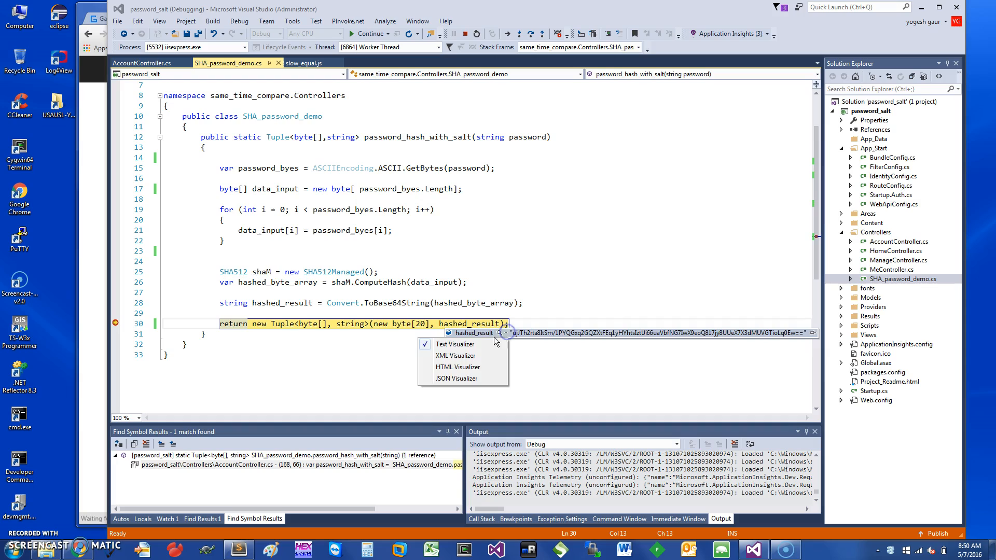
click(455, 344)
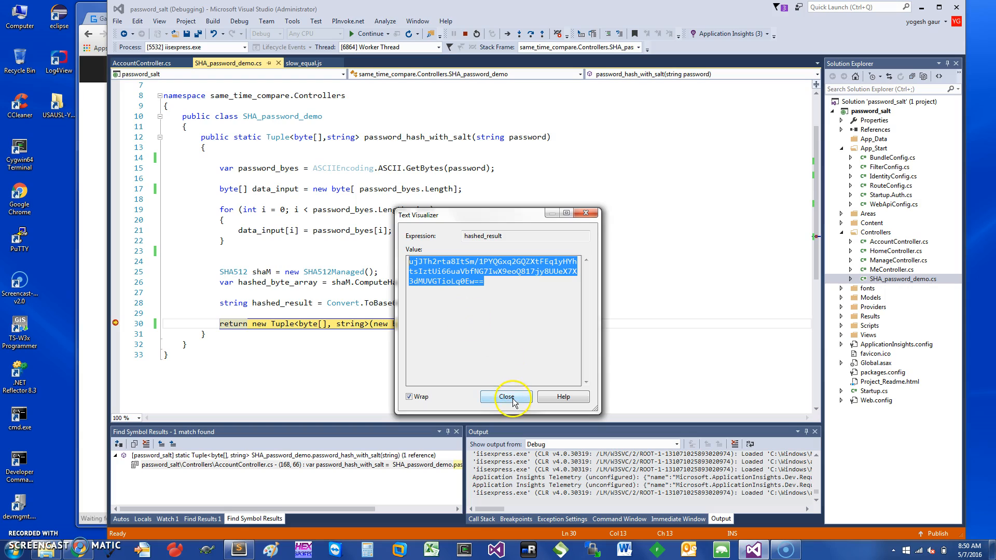
click(505, 396)
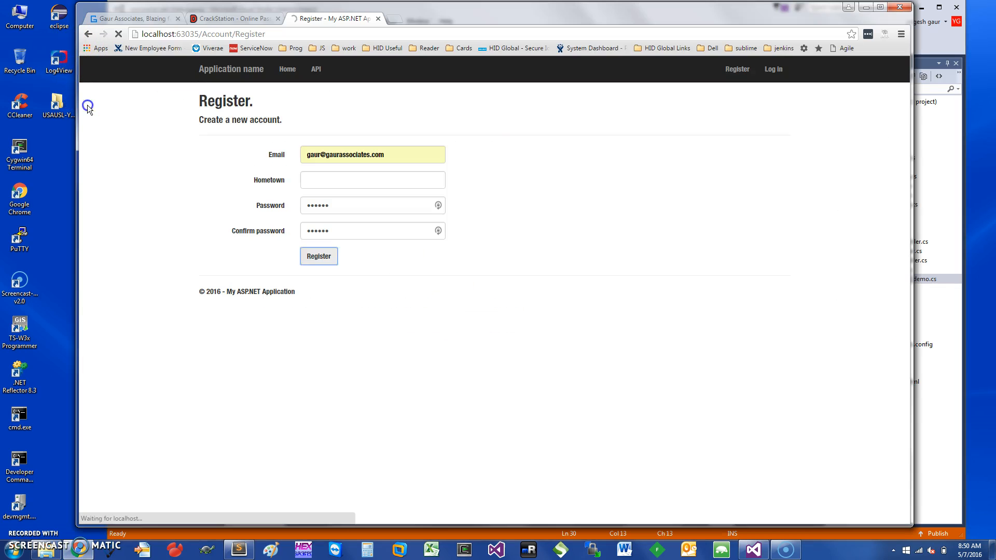
Switch from the Gaur Associates site to the CrackStation Free Password Hash Cracker page.
click(131, 18)
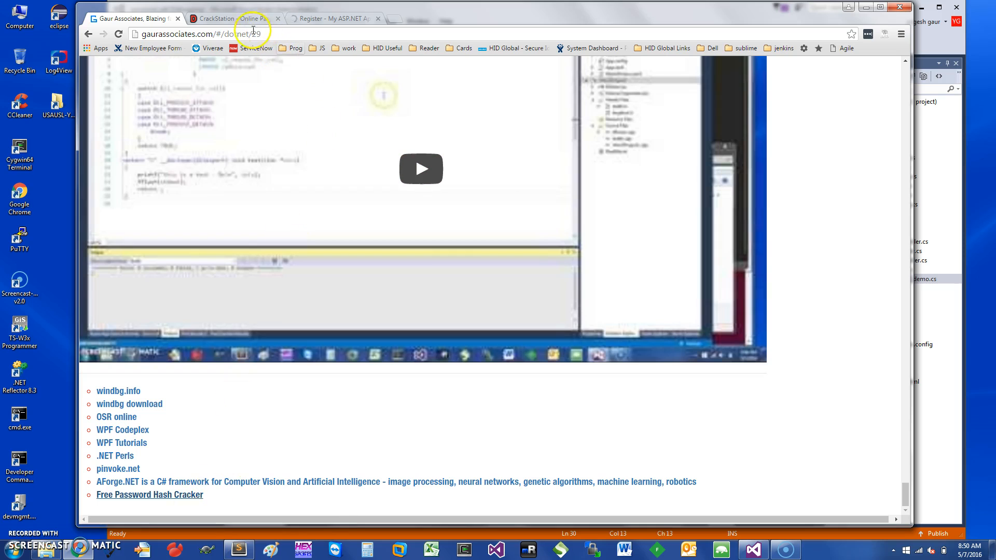
click(228, 18)
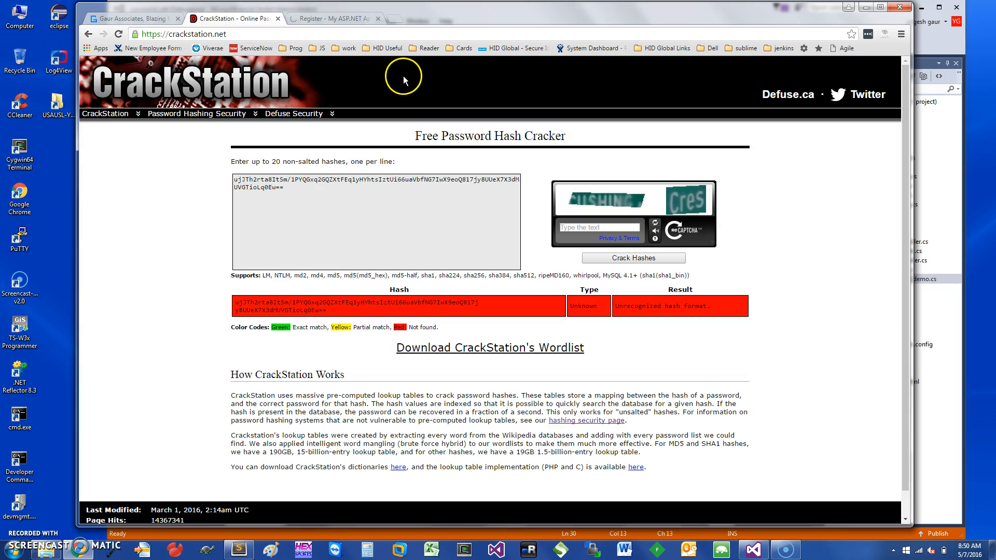
mouse_move(212, 19)
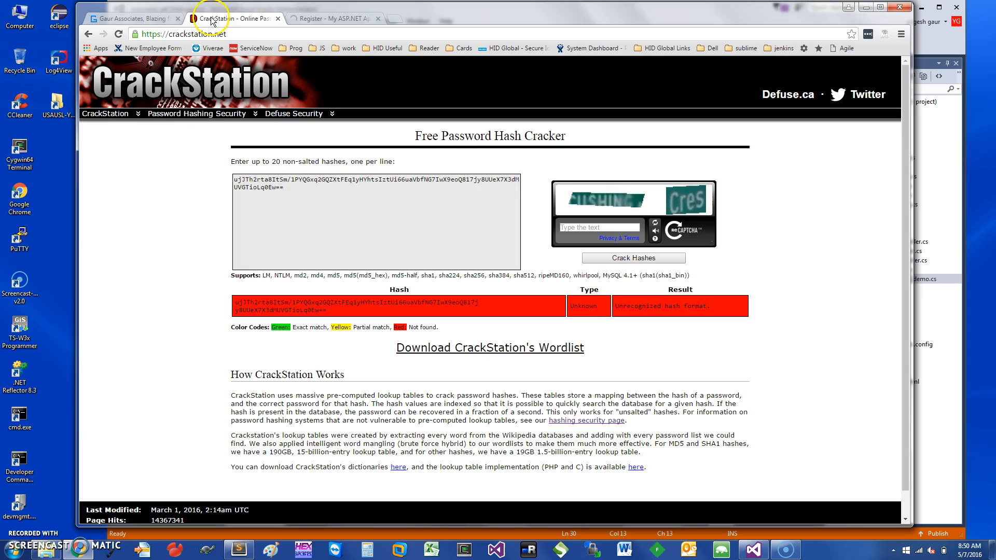
Submit the pasted hash for cracking with captcha answer '430g'; CrackStation rejects the captcha.
triple_click(375, 184)
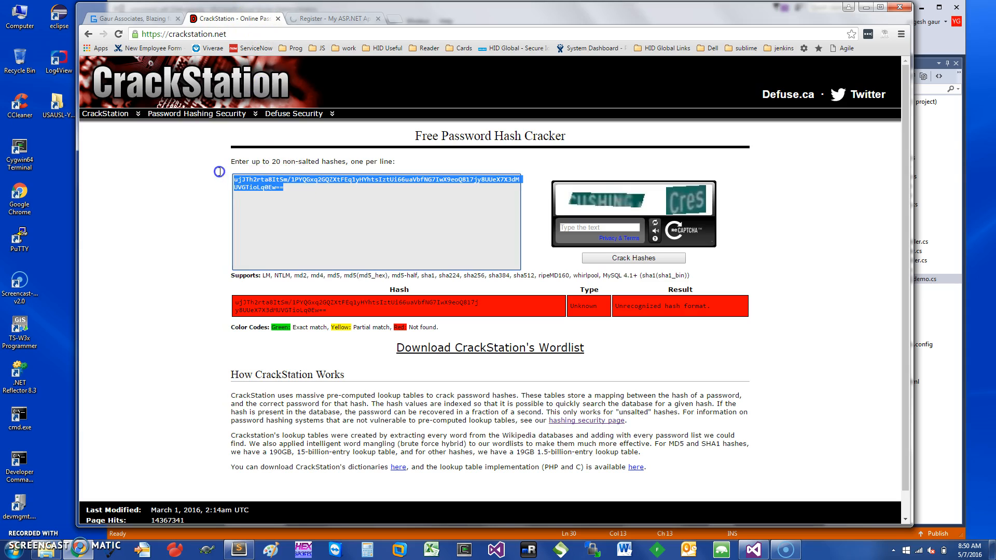
click(367, 212)
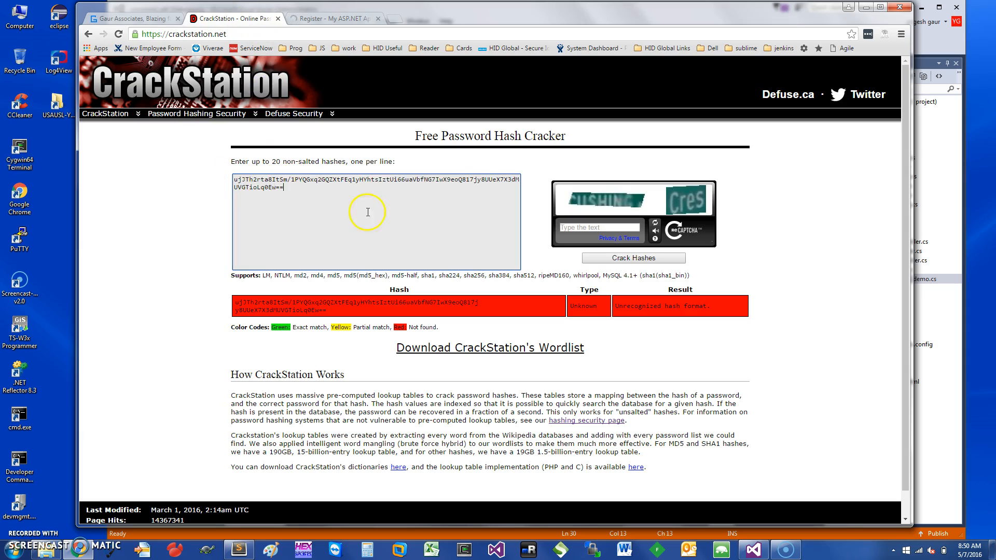
click(632, 258)
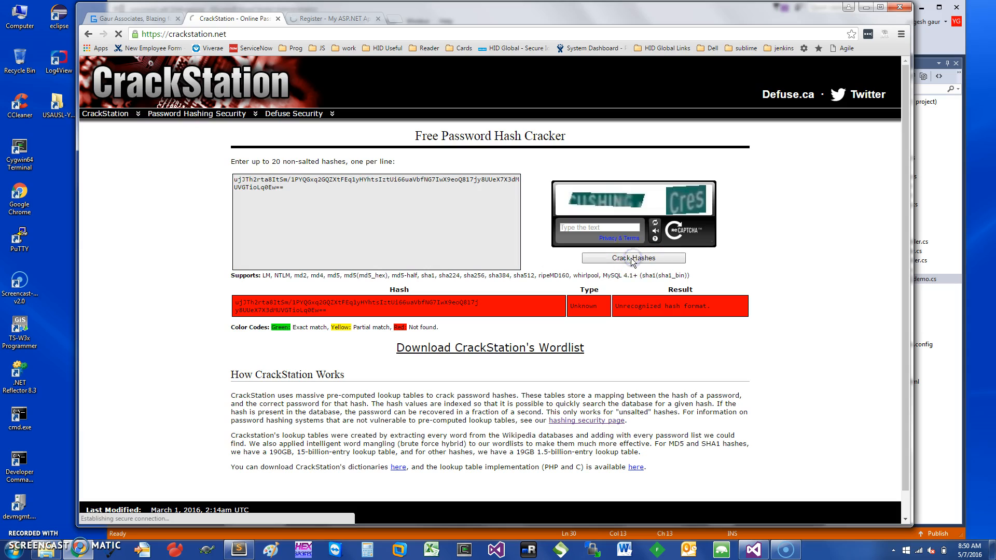
click(635, 258)
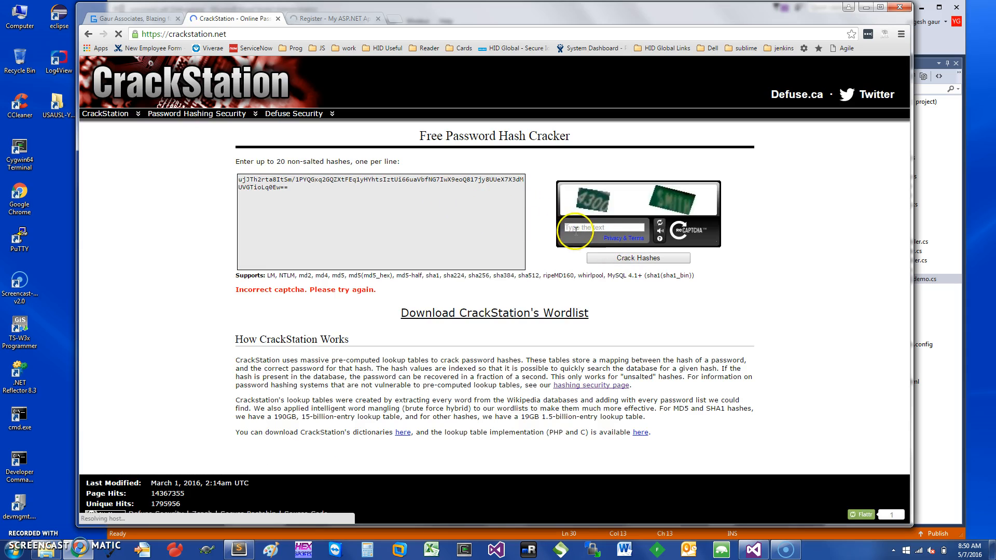
click(602, 227)
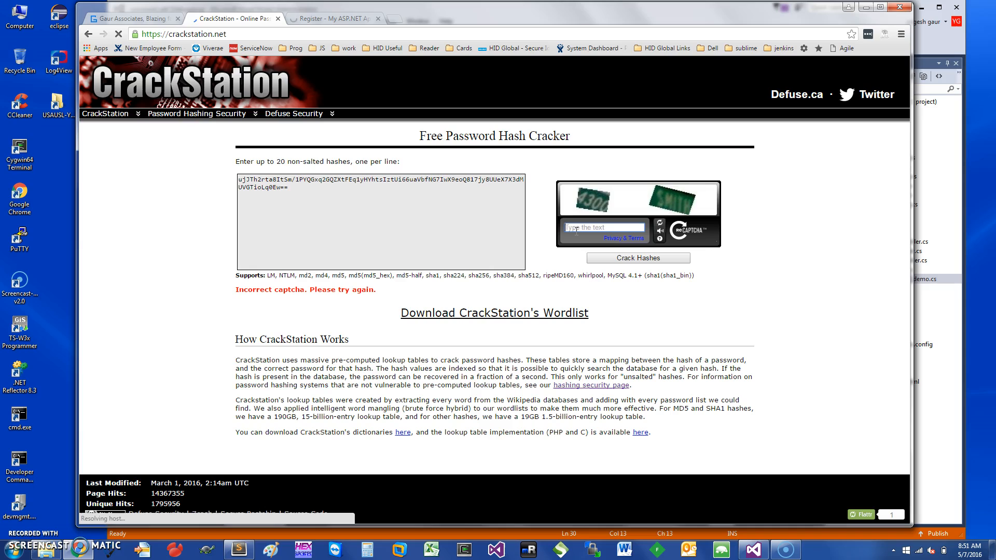
text(430g)
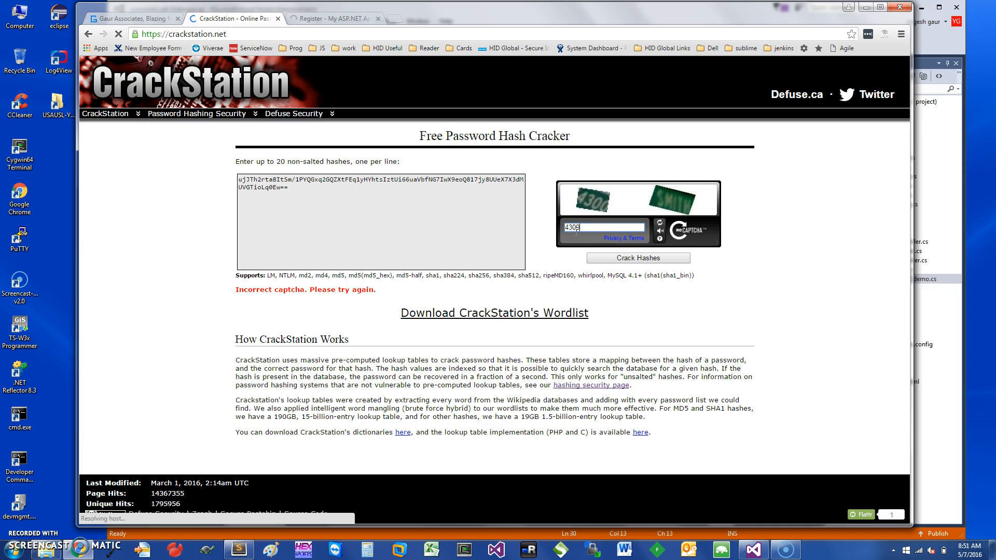
click(636, 259)
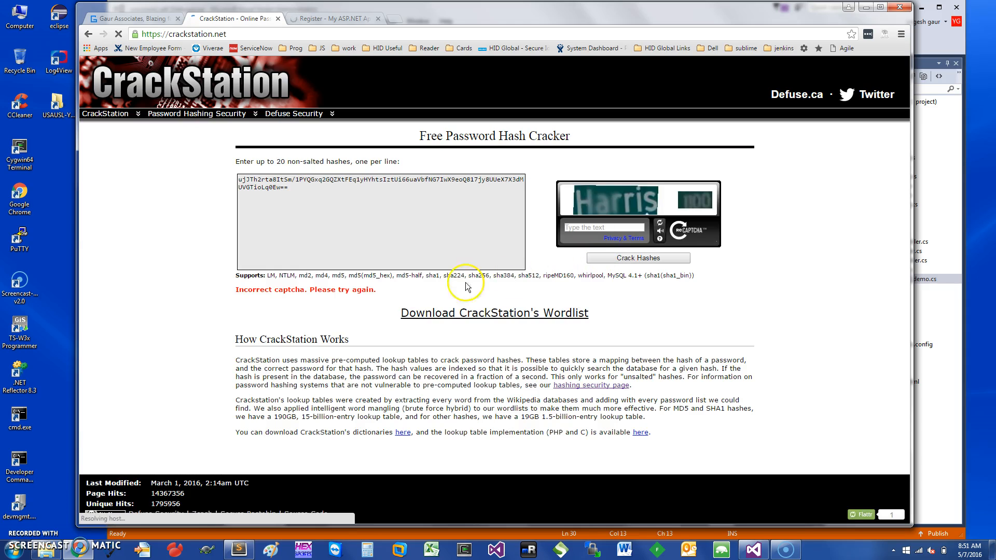
Retry the hash submission with captcha answer 'Harr'; the captcha is rejected again.
click(601, 228)
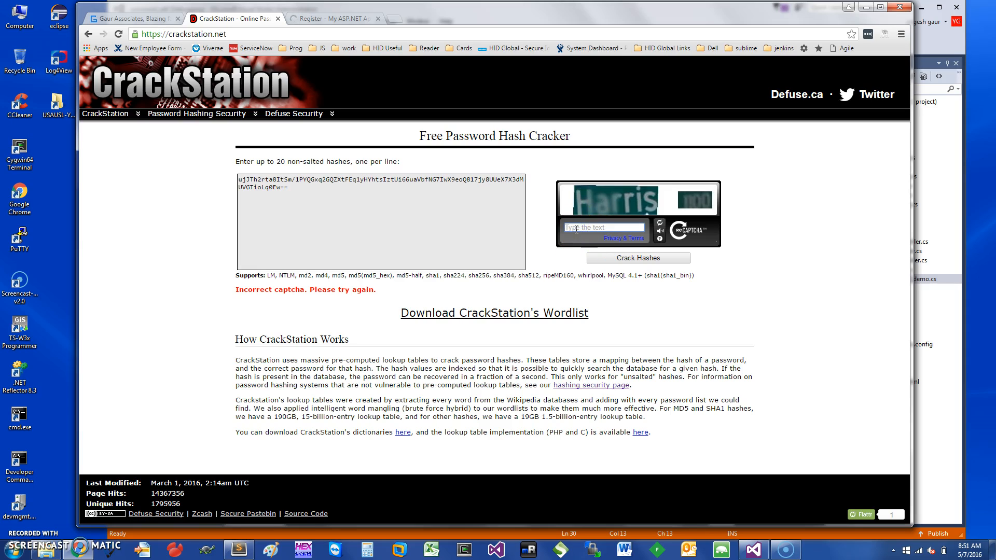
text(Harris)
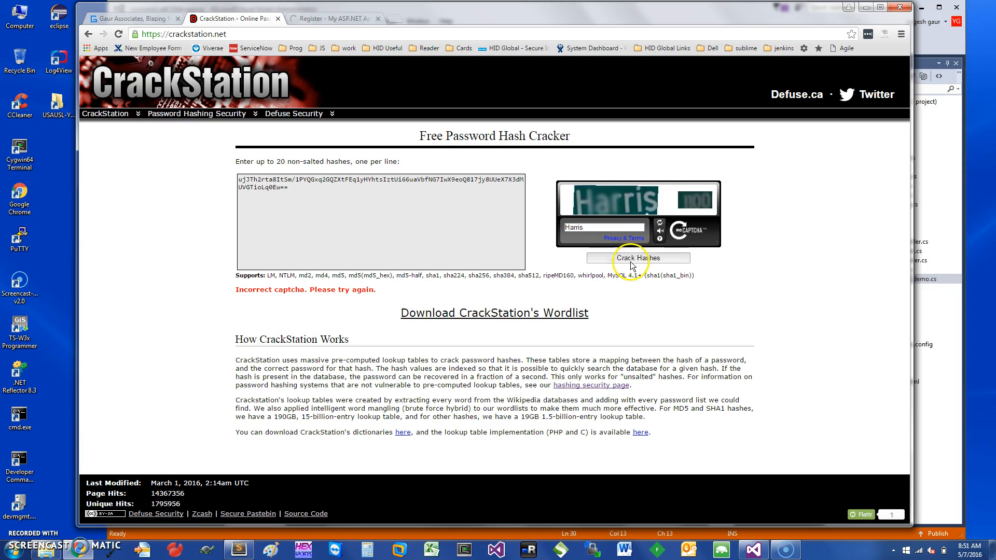
click(637, 258)
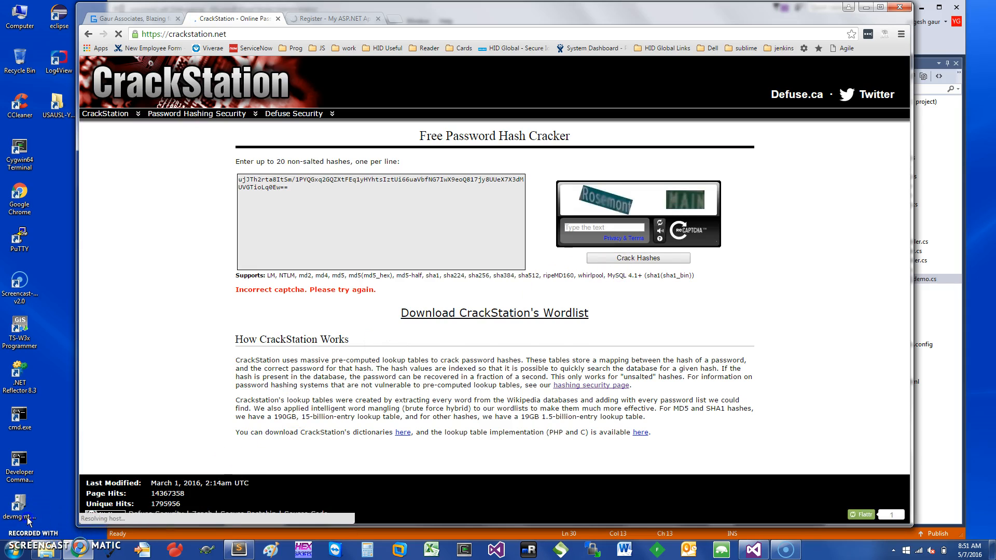
click(635, 258)
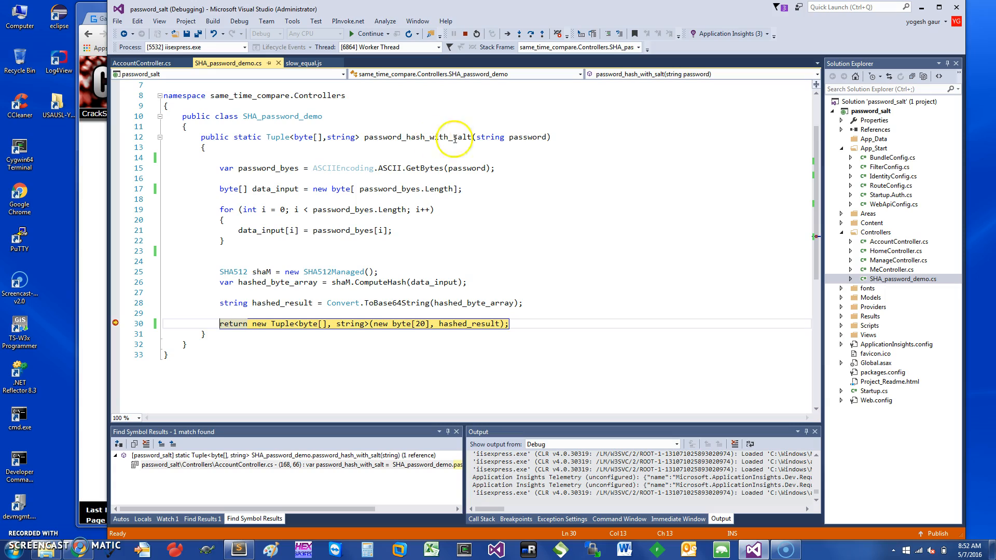
mouse_move(508, 174)
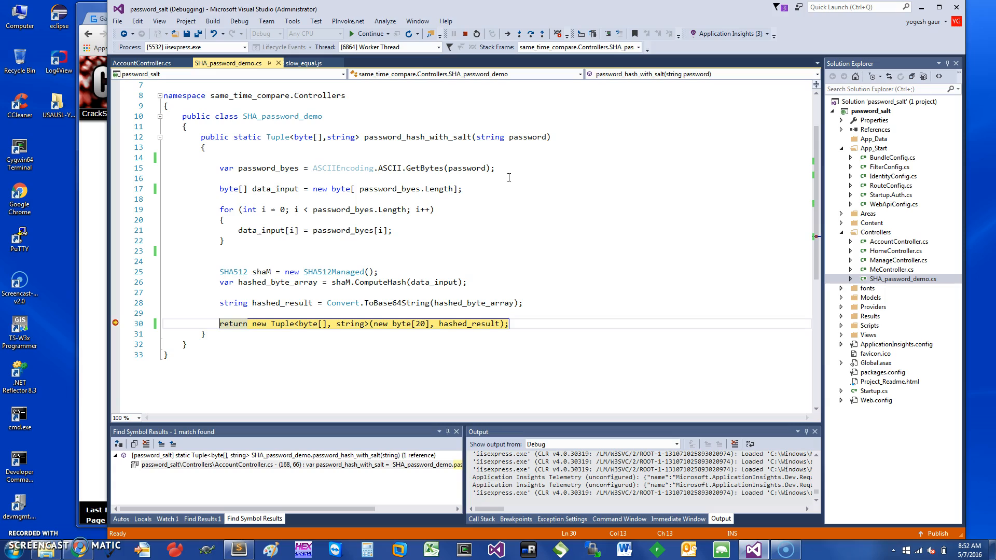
mouse_move(385, 160)
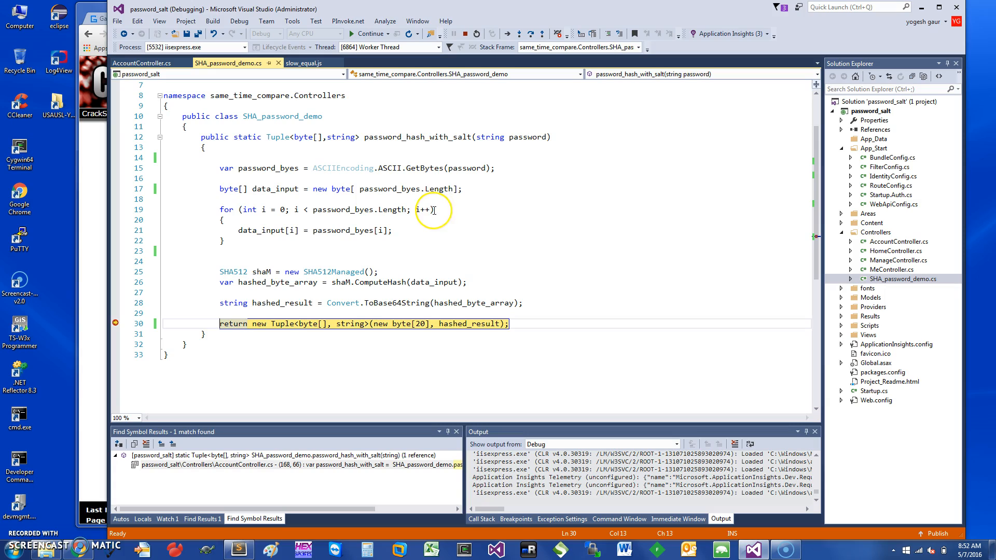
mouse_move(476, 205)
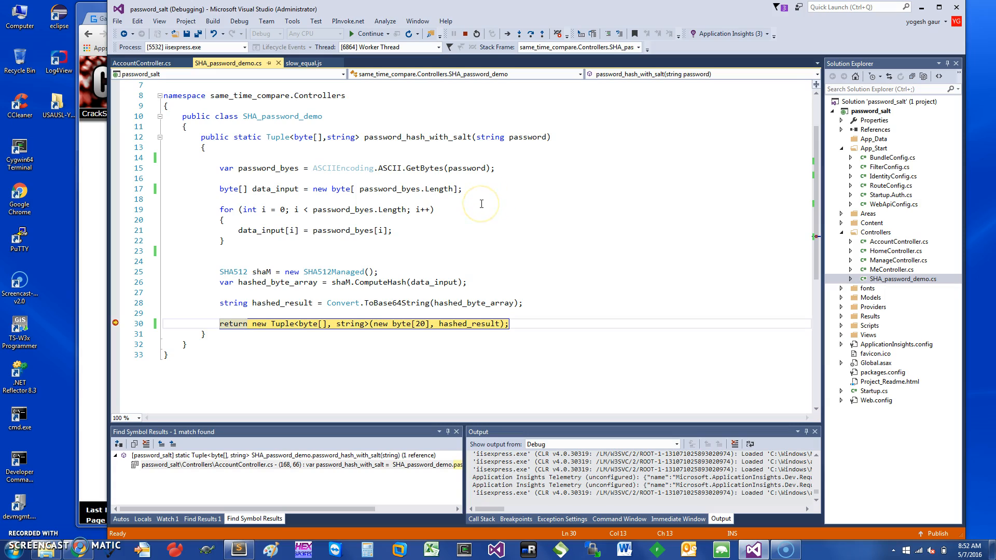
mouse_move(552, 221)
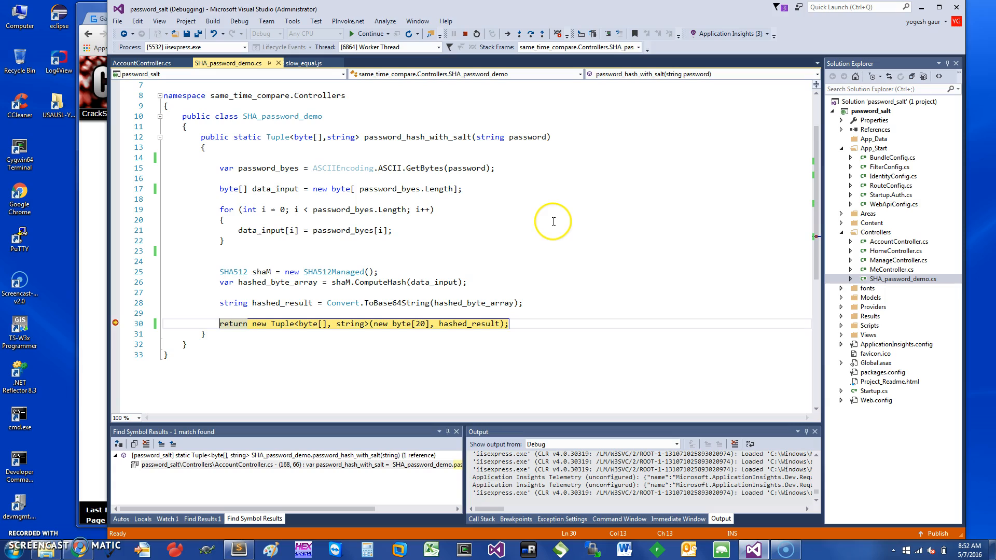
mouse_move(527, 138)
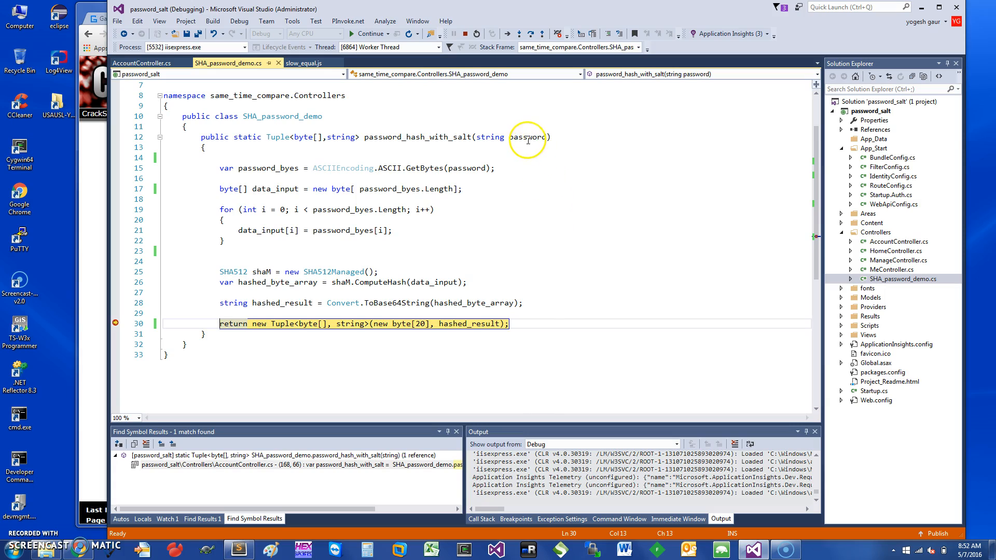
mouse_move(527, 137)
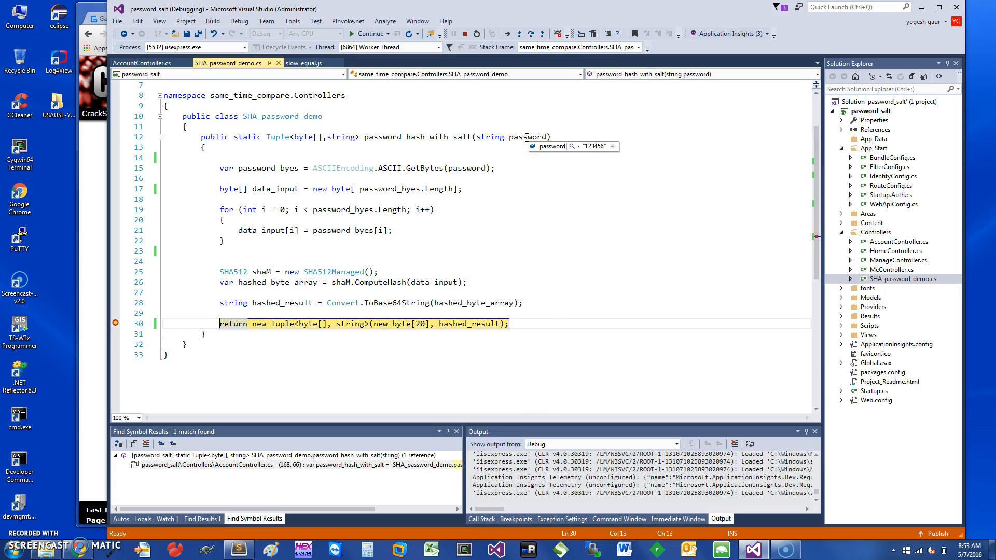
mouse_move(234, 164)
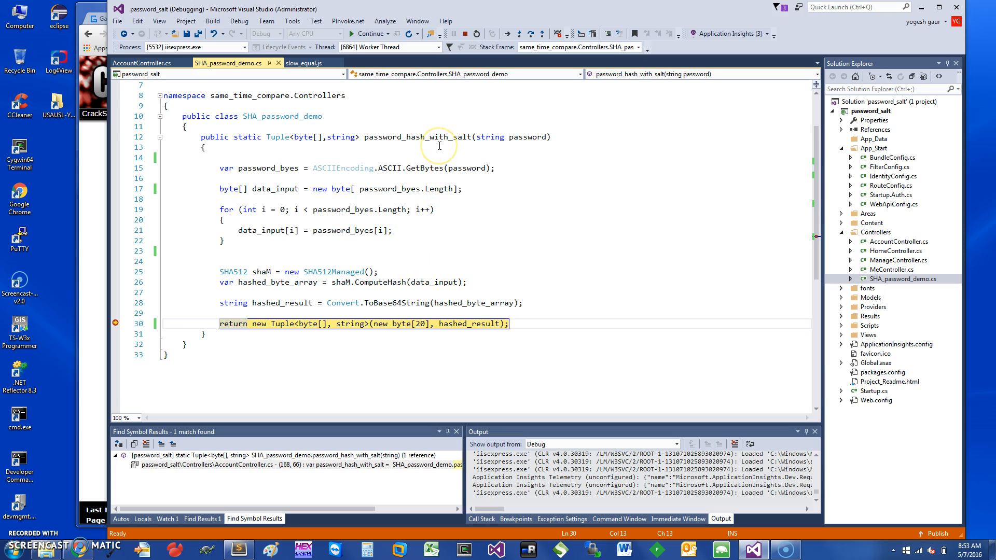
mouse_move(530, 211)
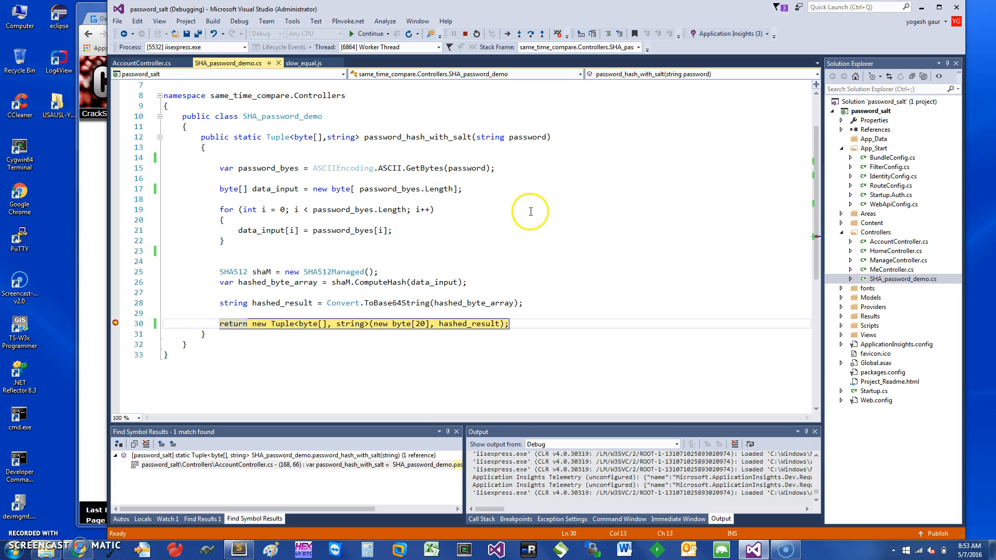
mouse_move(467, 278)
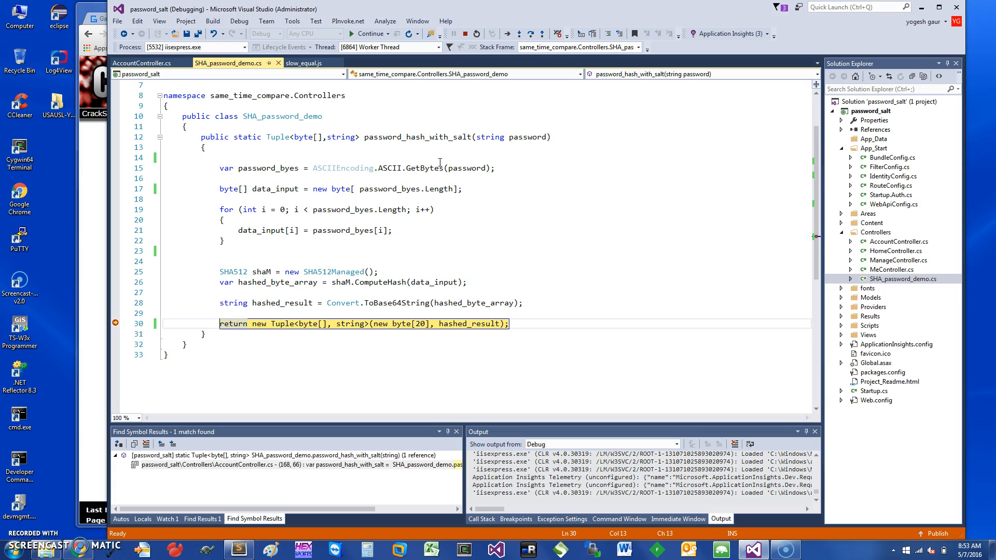
mouse_move(457, 183)
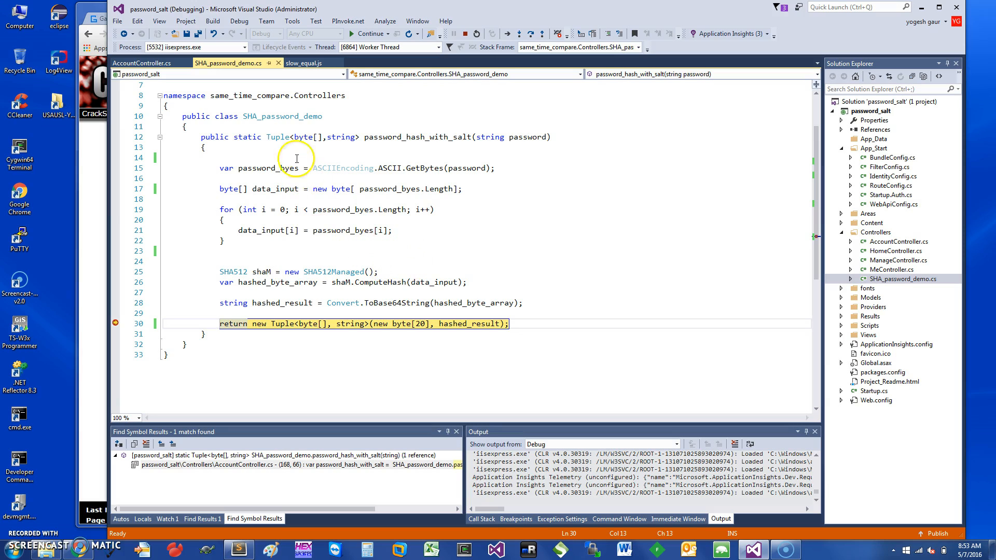
mouse_move(386, 230)
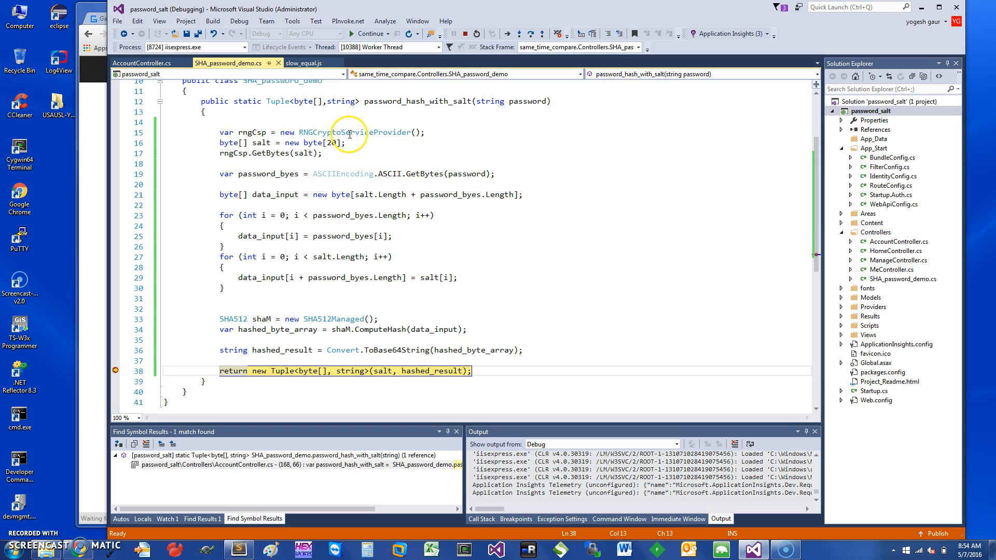
mouse_move(308, 133)
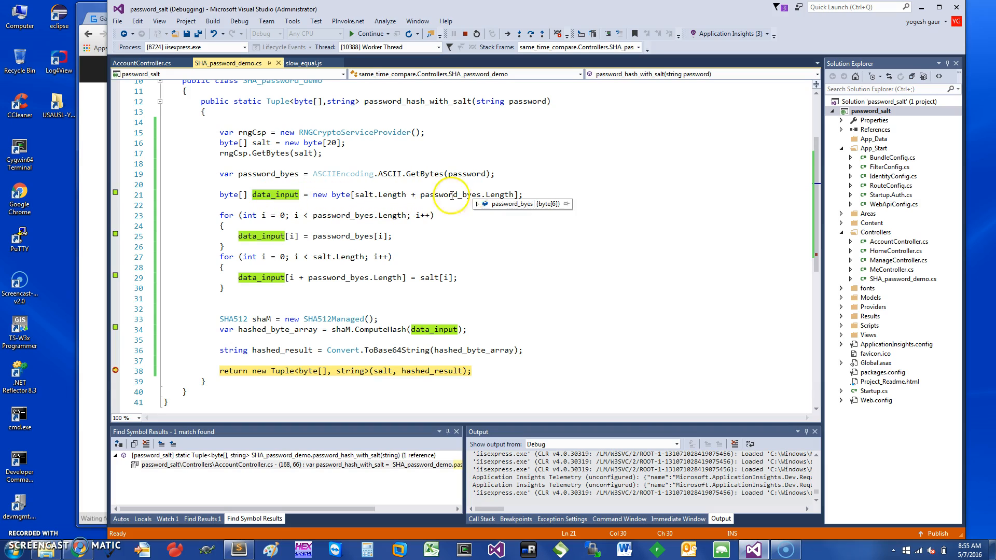
mouse_move(329, 227)
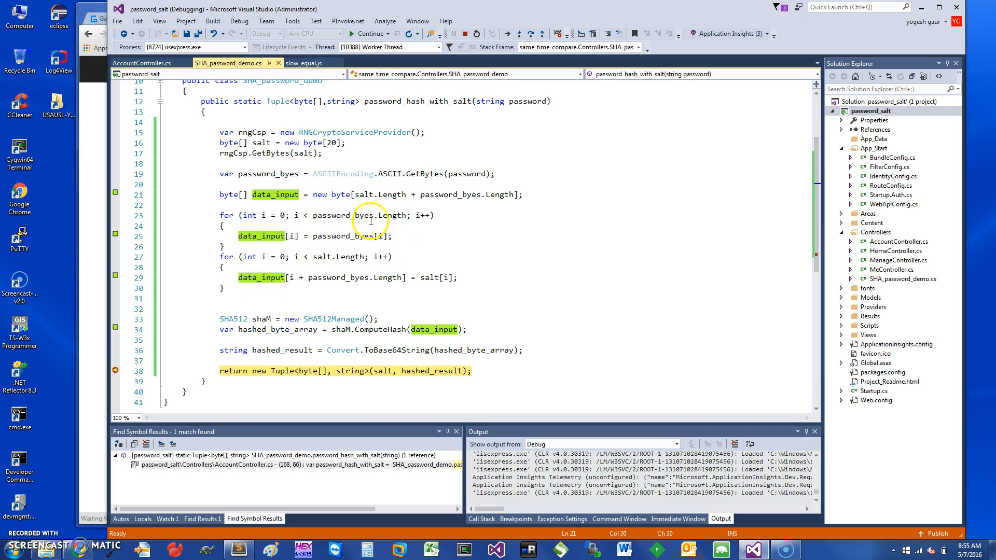
mouse_move(307, 153)
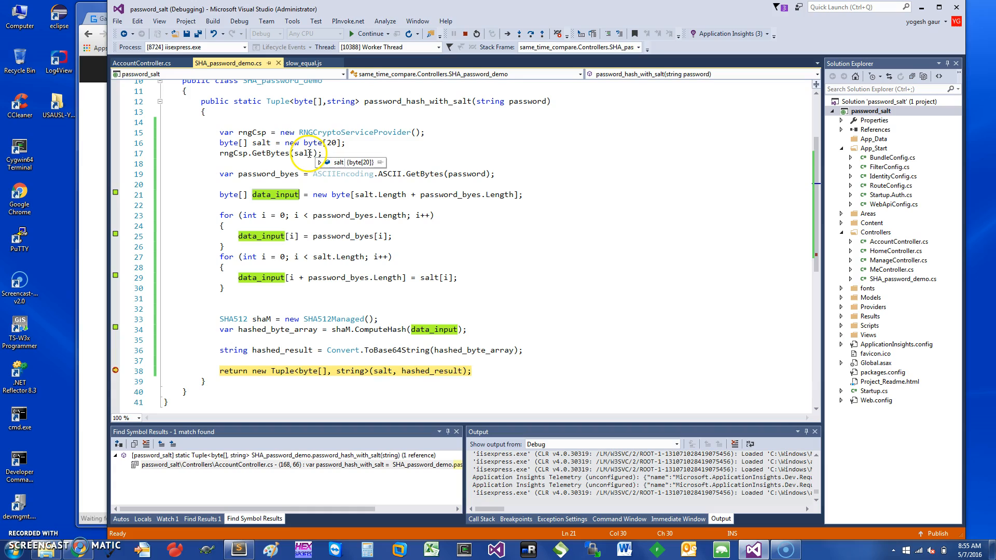
mouse_move(434, 329)
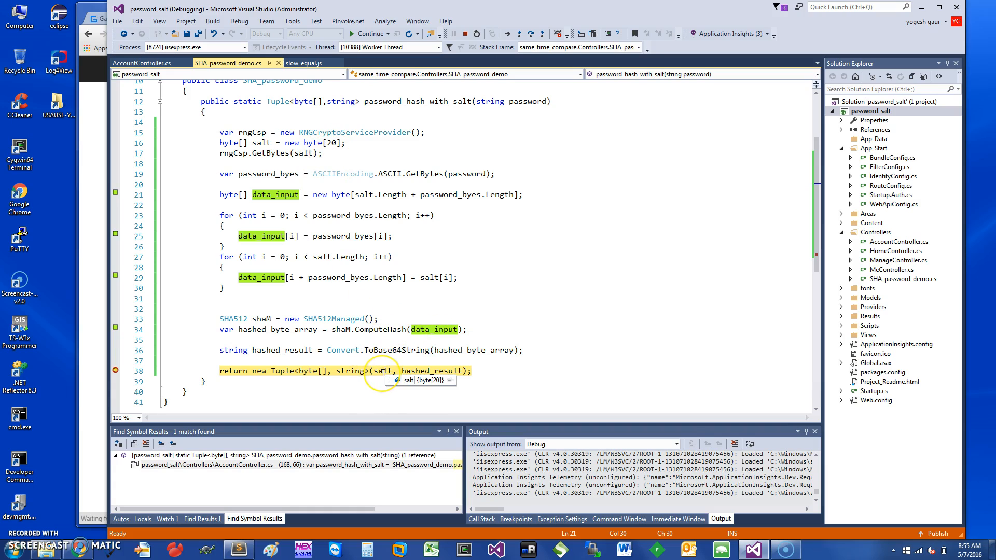
Add a random 20-byte RNGCryptoServiceProvider salt before SHA512 hashing and rerun to the breakpoint.
click(397, 380)
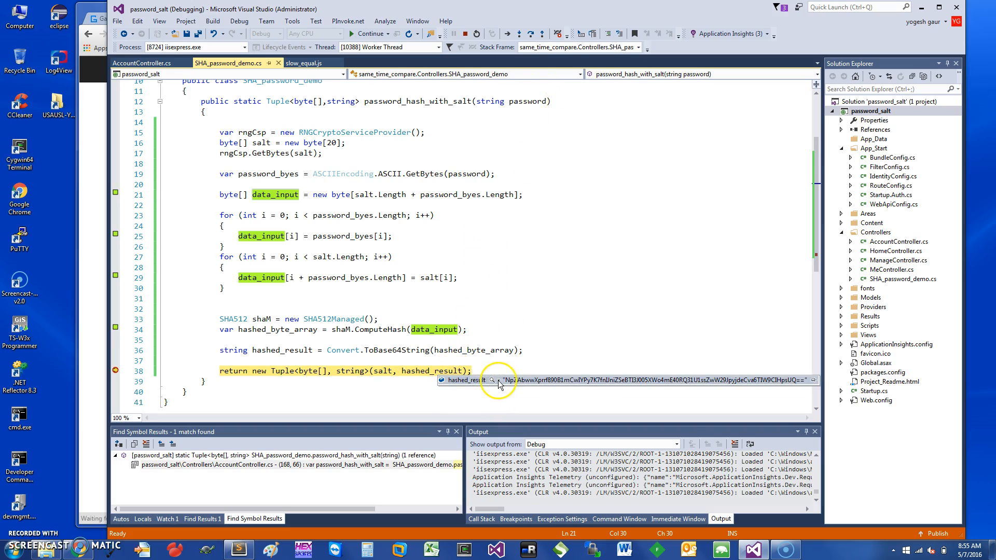
click(497, 379)
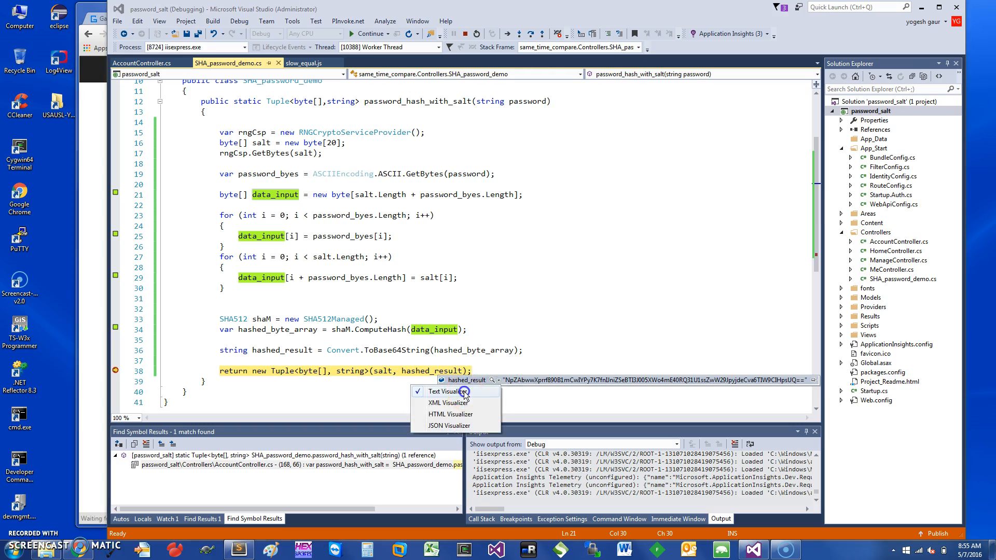
click(443, 391)
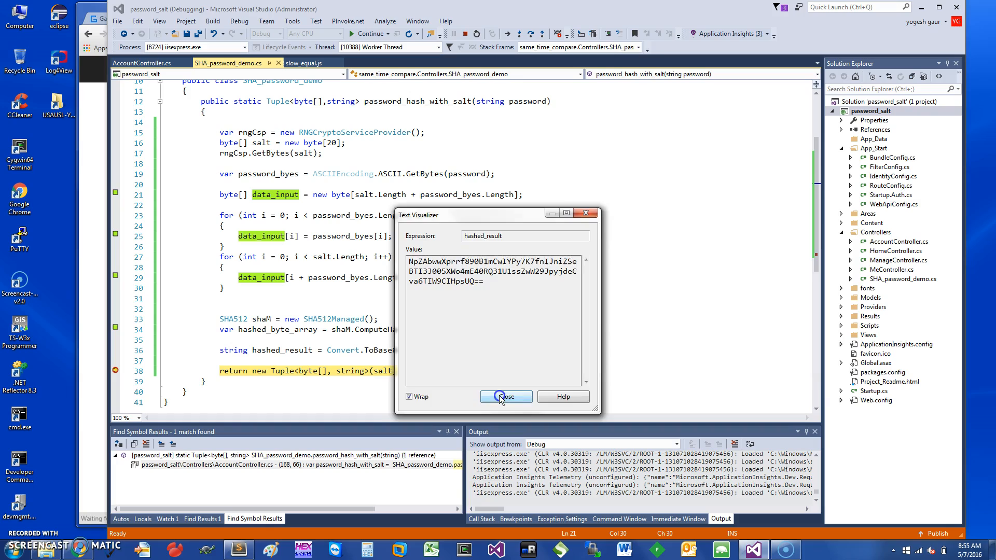
click(505, 396)
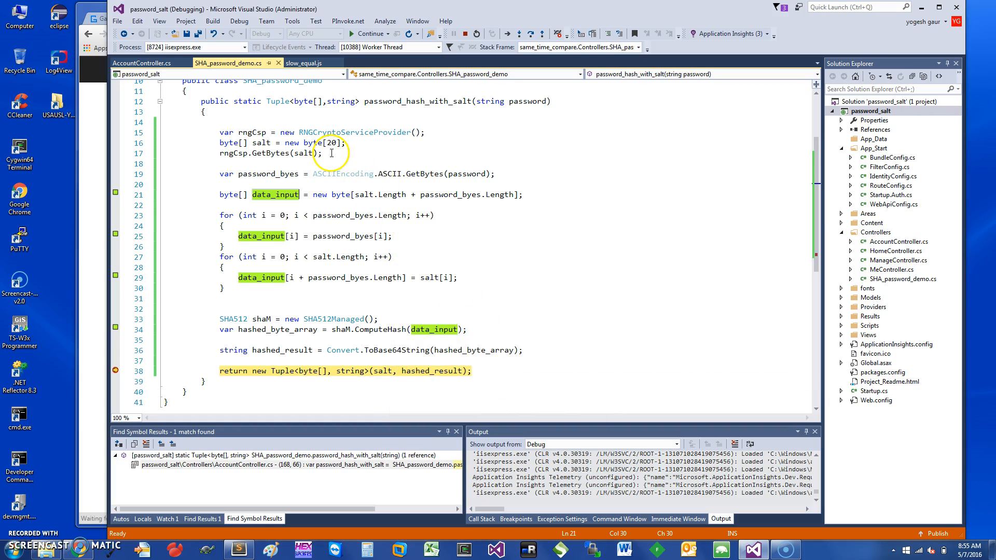
mouse_move(406, 160)
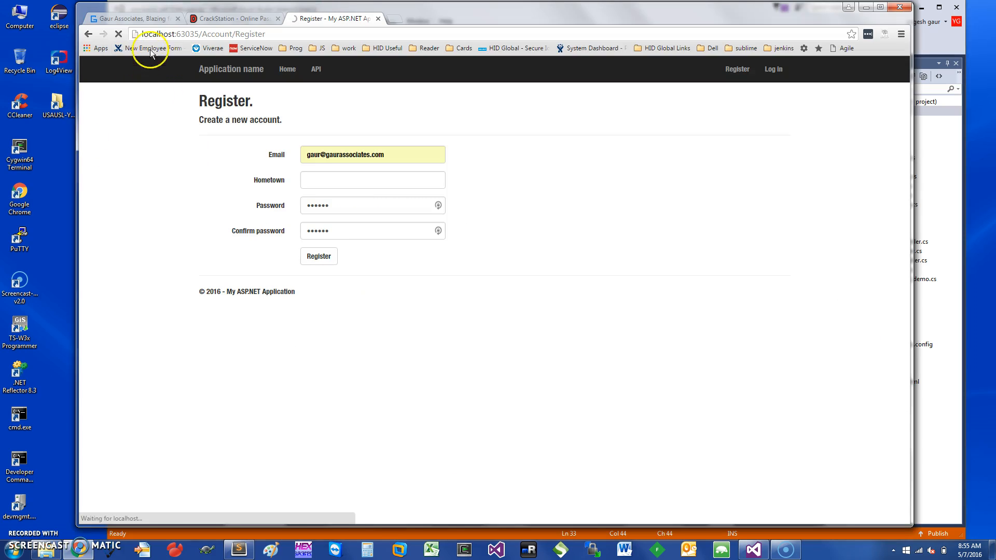
Search 'cheeta' on the Gaur Associates site and open 'This Is Why You Can't Outrun a Cheetah'.
click(130, 18)
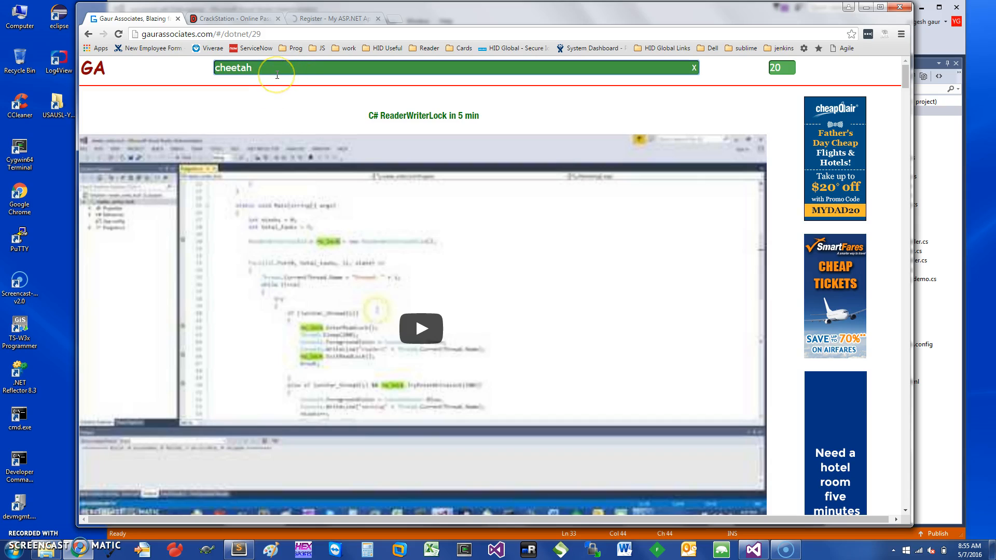
key(Backspace)
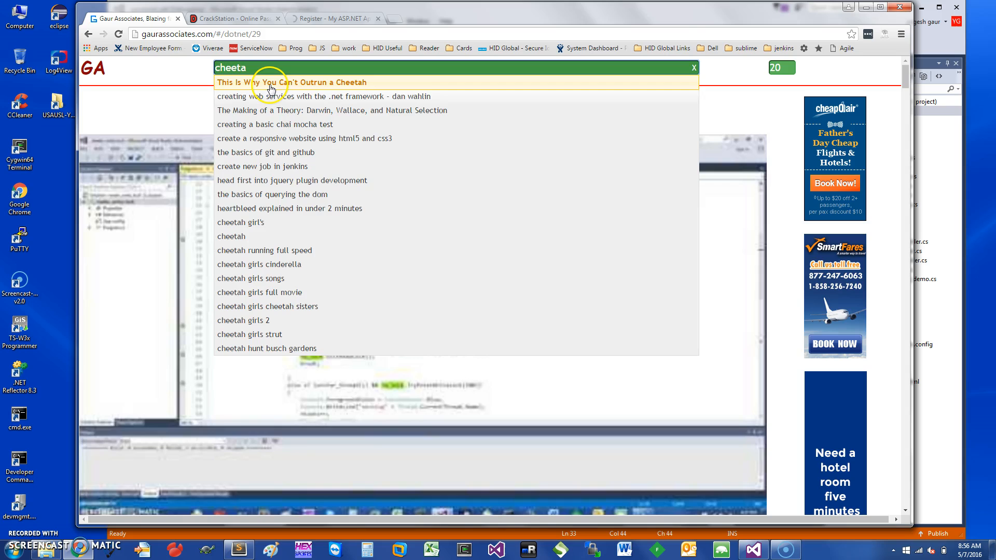
click(287, 81)
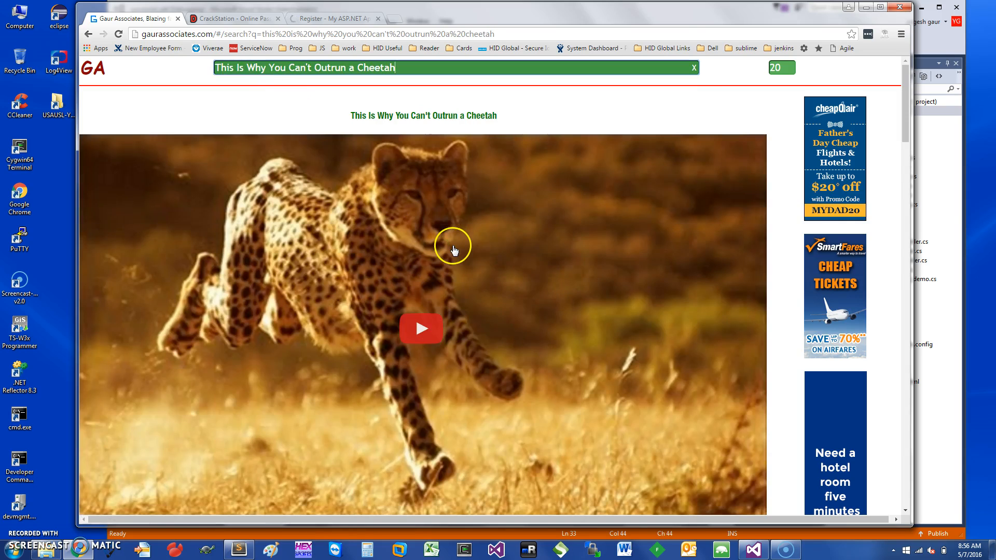